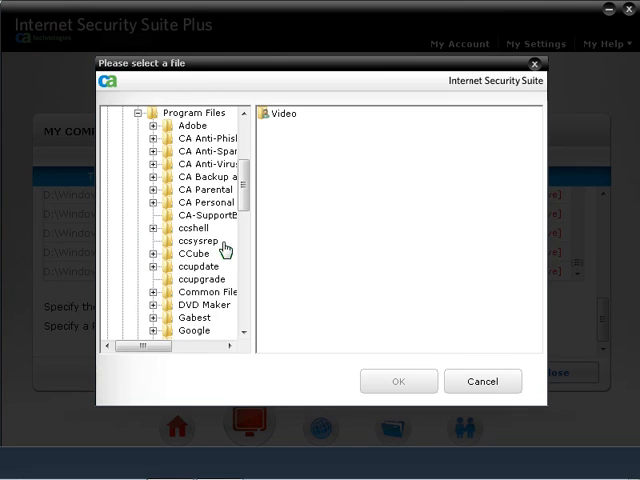
Browse the Program Files folders to locate Internet Explorer's iexplore.exe
left_click(483, 381)
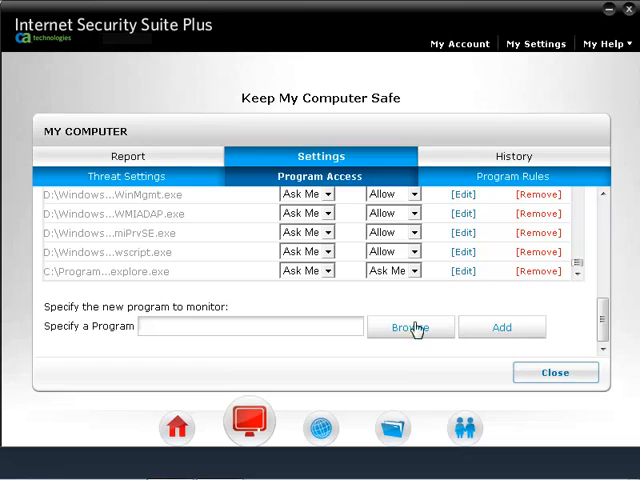
Add iexplore.exe to the Program Access list and open its security settings
left_click(461, 271)
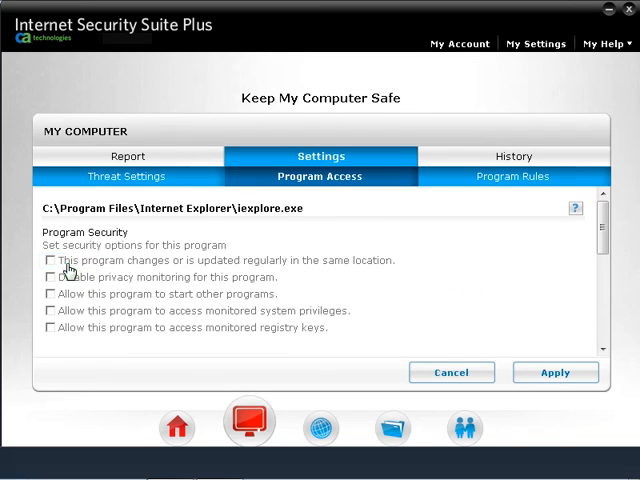
Check 'trust updates in the same location' and 'allow access to monitored registry keys' for iexplore.exe
left_click(52, 311)
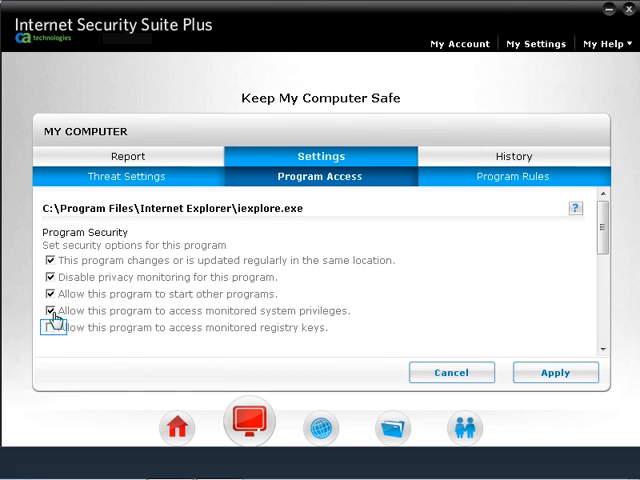
left_click(51, 328)
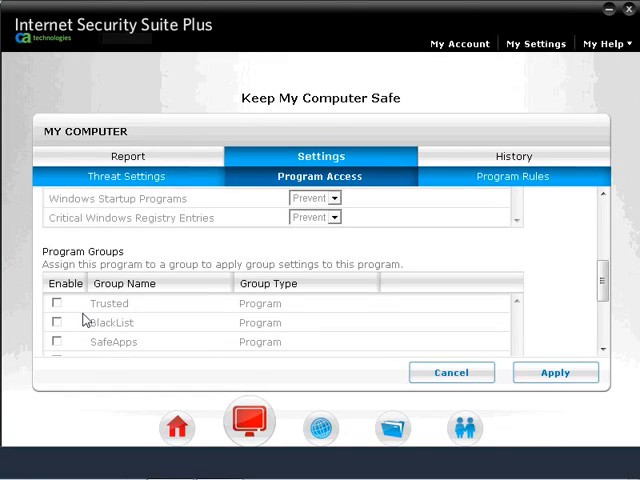
Scroll down to show the Trusted, BlackList, SafeApps and Installer program groups
scroll("down", 3)
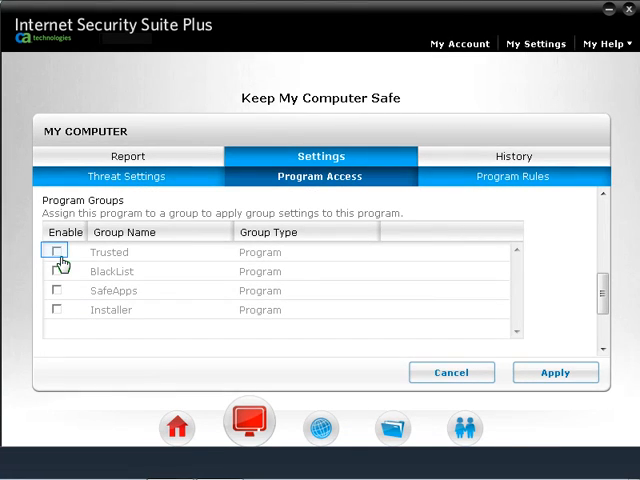